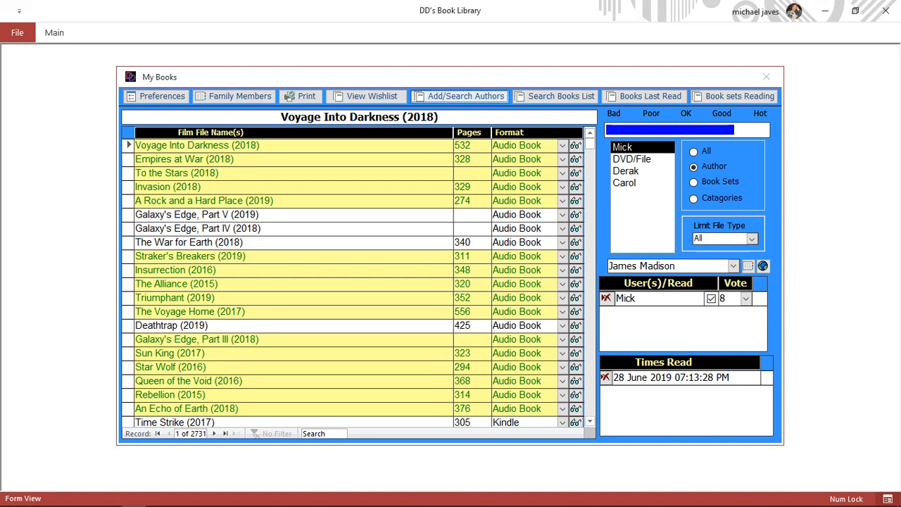
Search the authors for Lauren Oliver and add a new book titled Delirium
click(461, 96)
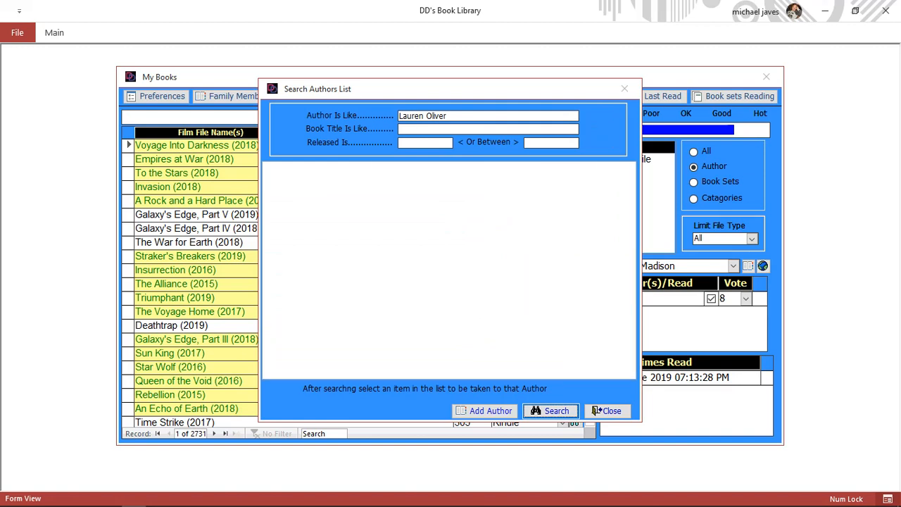
click(556, 412)
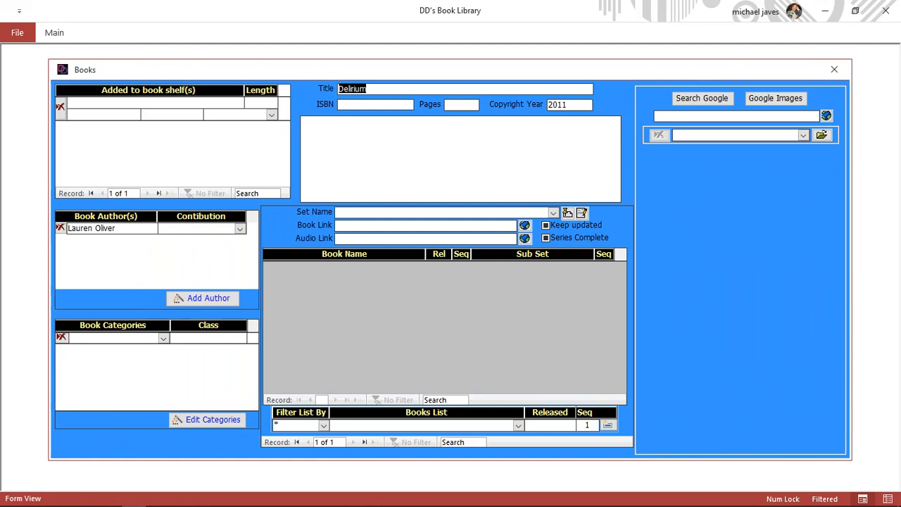
Mark Lauren Oliver's contribution on Delirium as Author
click(239, 228)
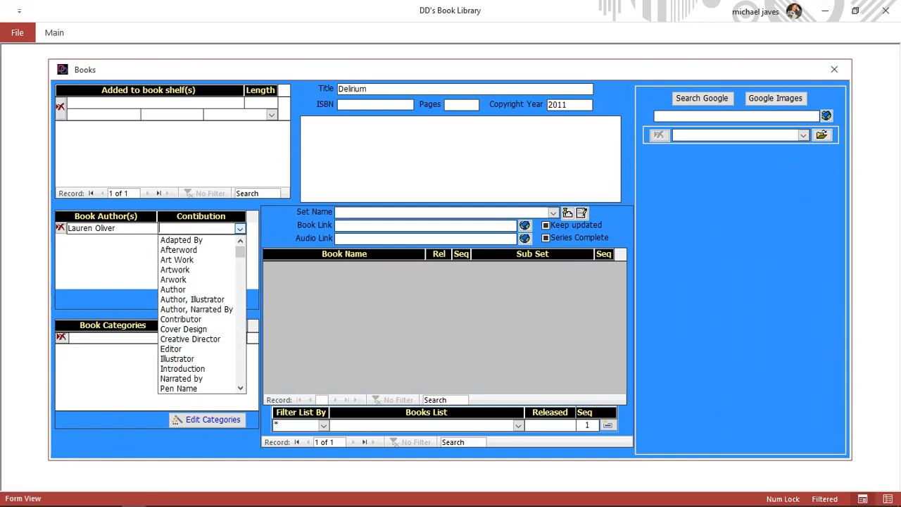
click(172, 290)
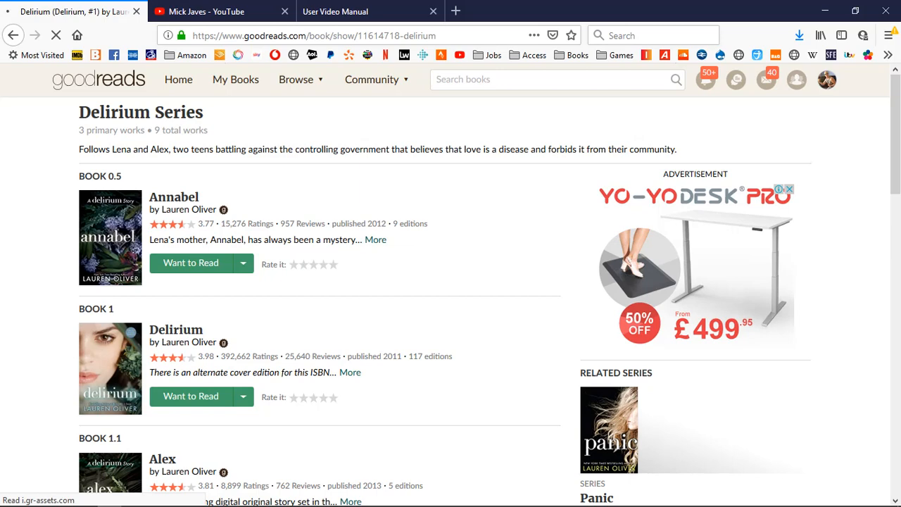
click(176, 330)
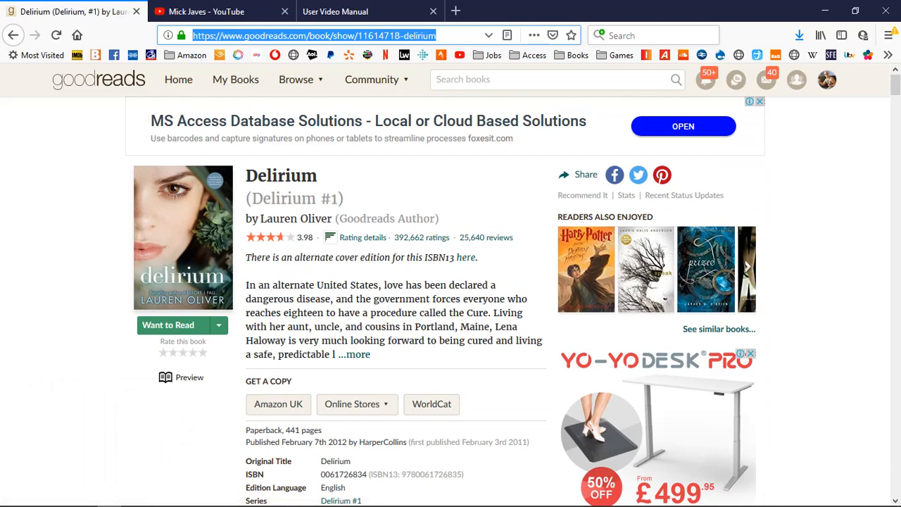
click(357, 355)
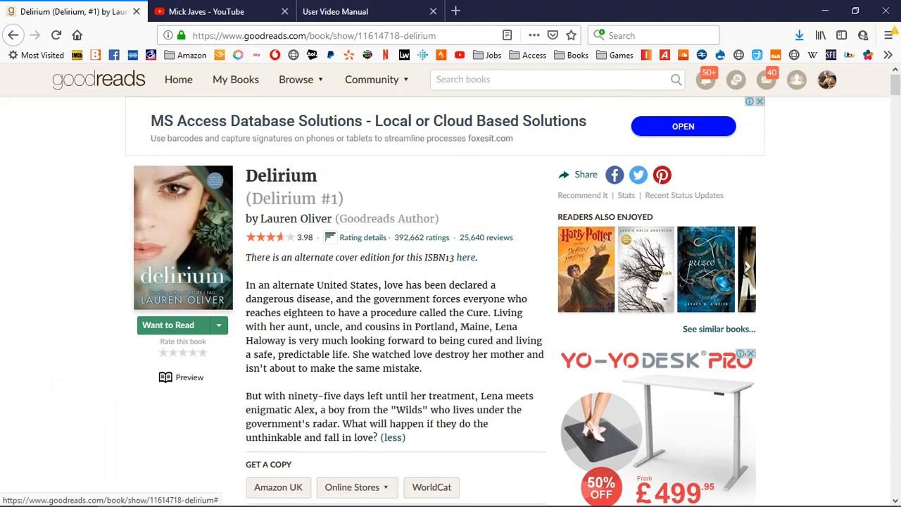
click(358, 375)
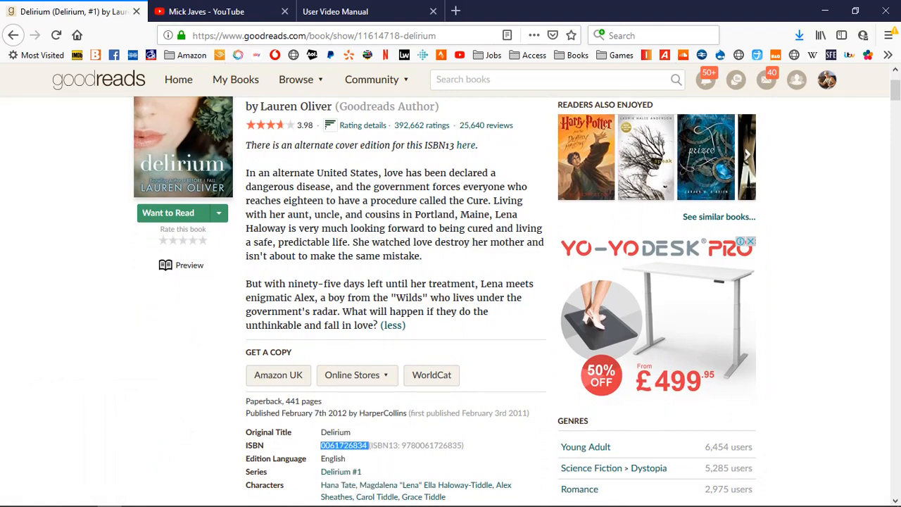
right_click(431, 445)
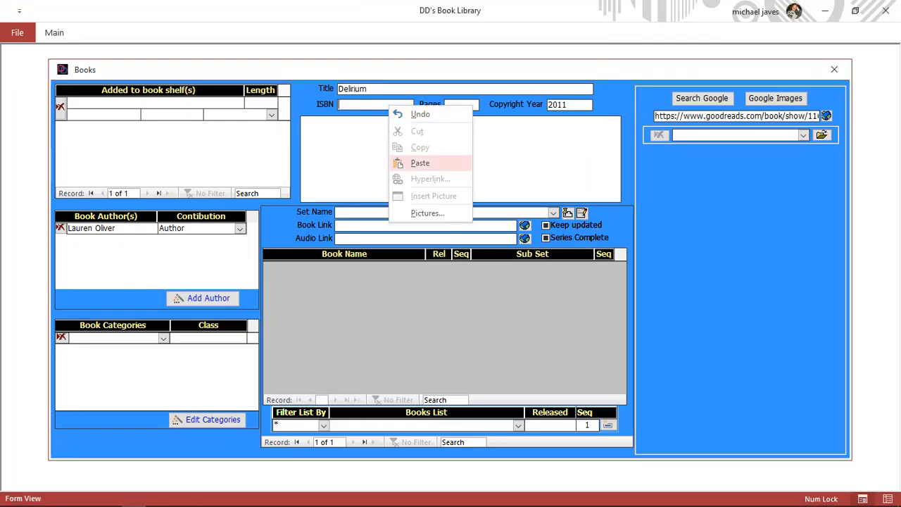
click(420, 163)
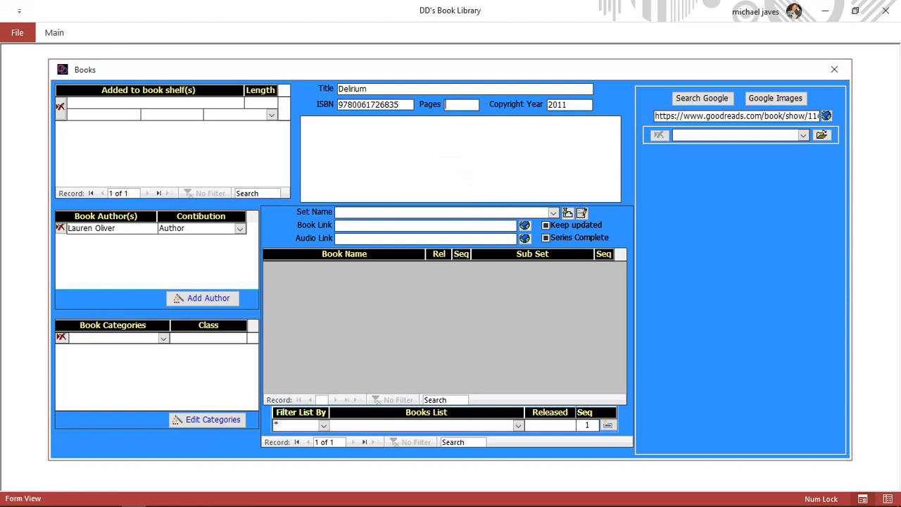
text(44)
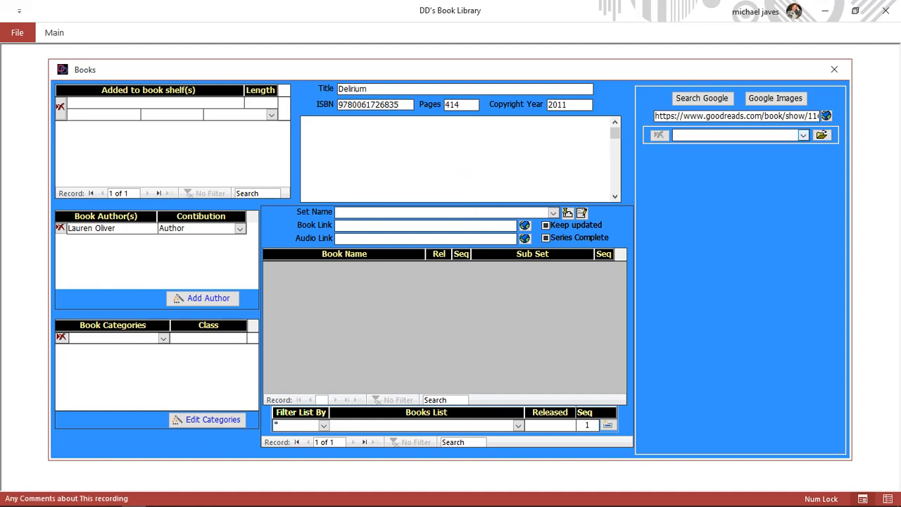
click(740, 135)
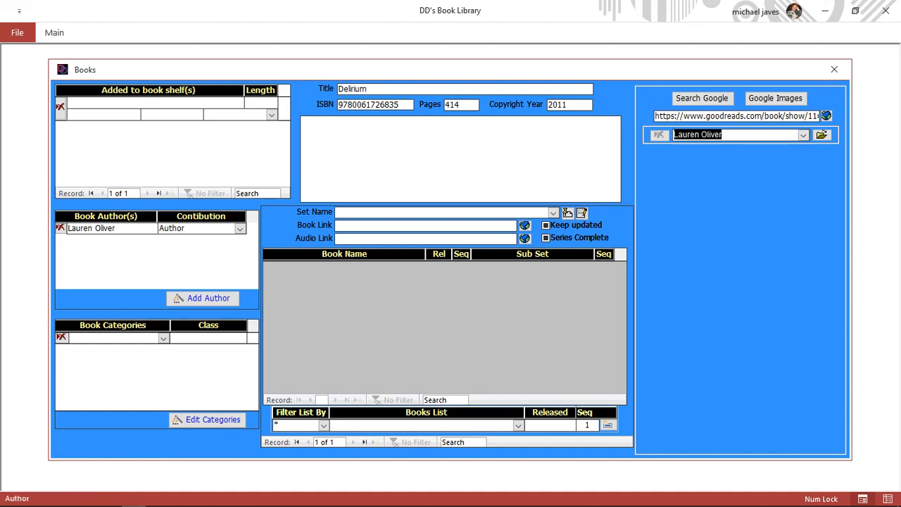
click(822, 135)
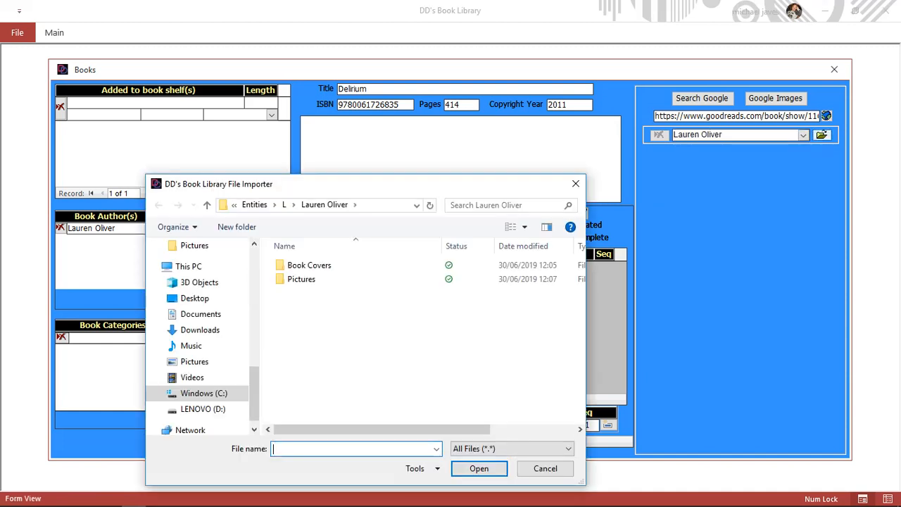
double_click(310, 265)
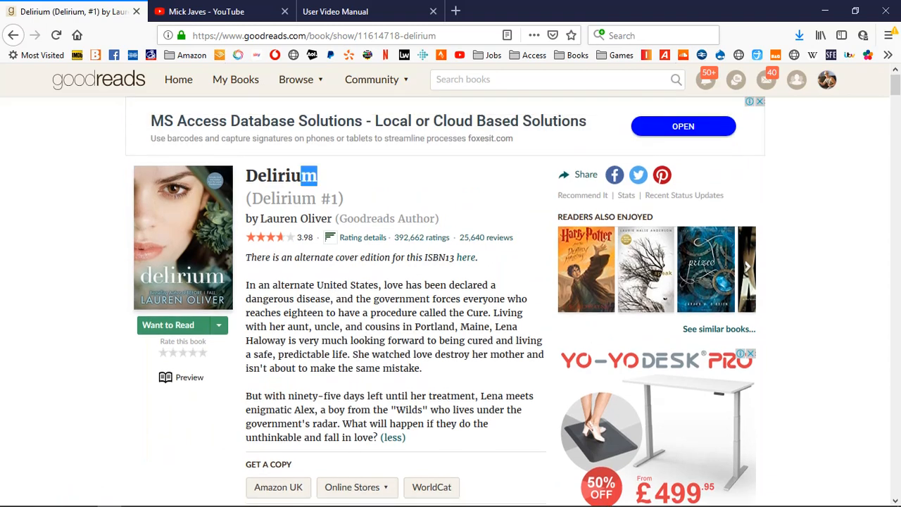
Enlarge the Delirium cover on Goodreads and choose Save Image As
double_click(282, 175)
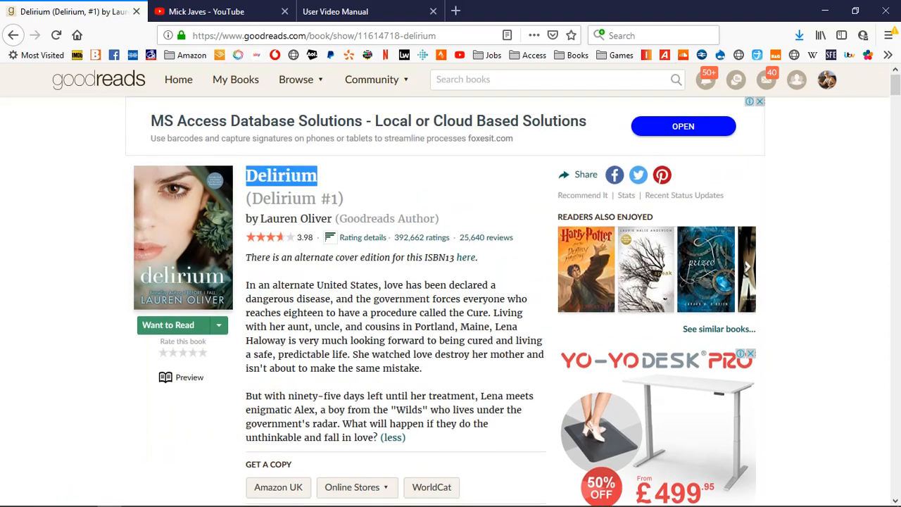
click(183, 236)
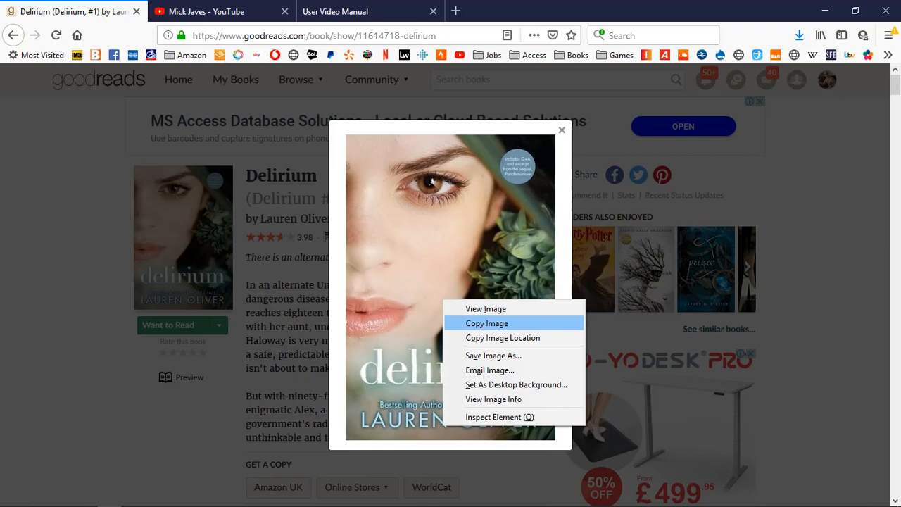
click(492, 355)
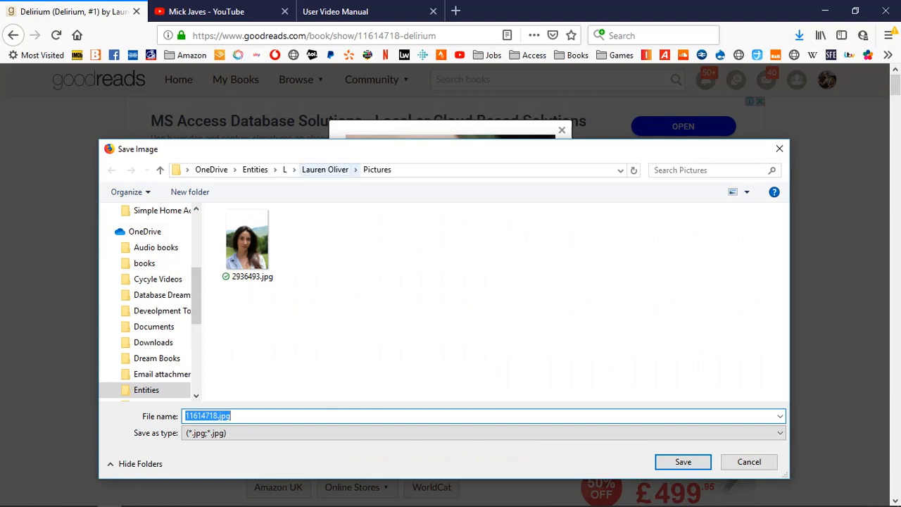
Save the cover as Delirium.jpg in Lauren Oliver's Book Covers folder
click(324, 169)
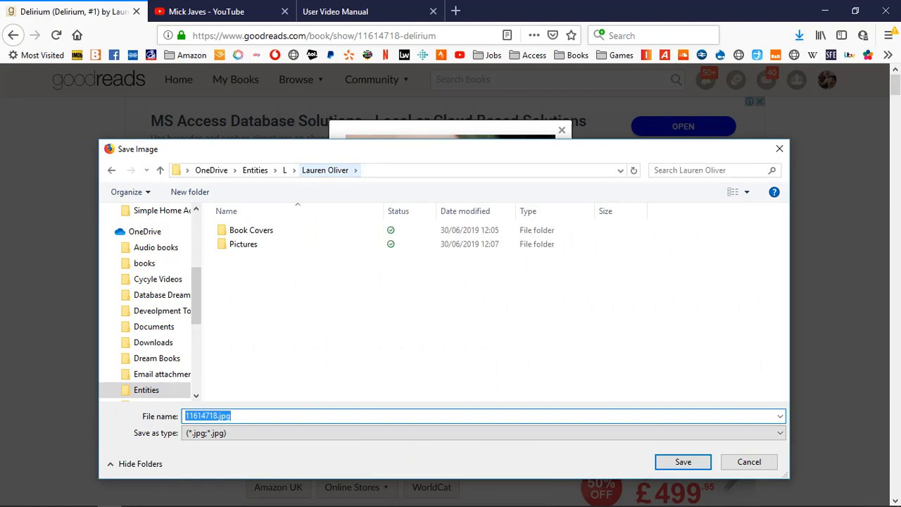
double_click(251, 230)
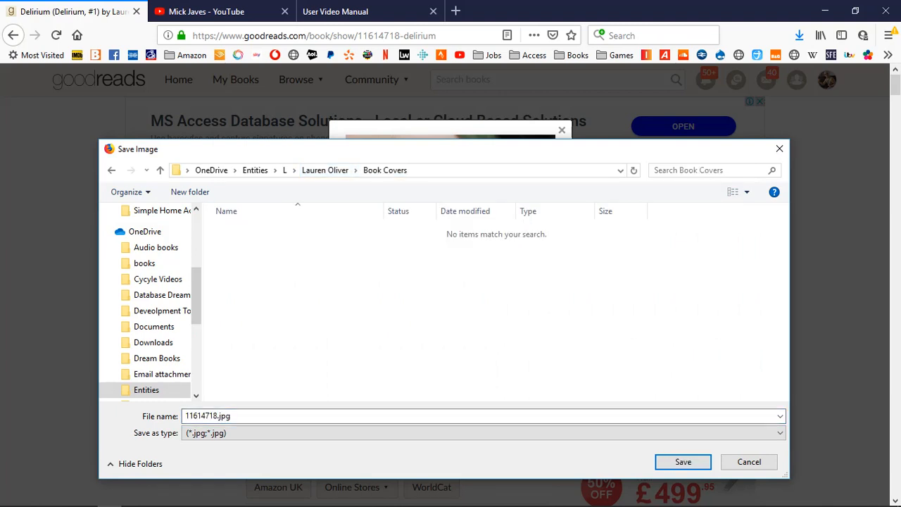
double_click(202, 416)
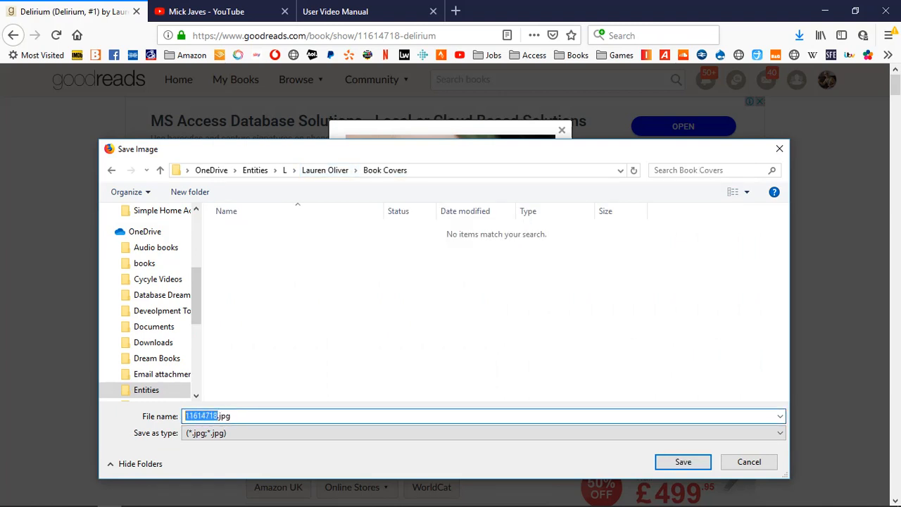
text(Delirium)
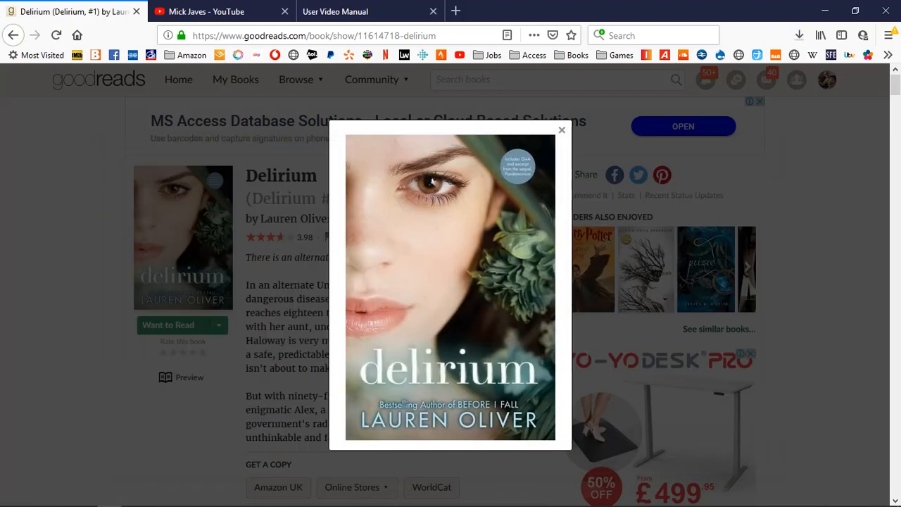
click(562, 129)
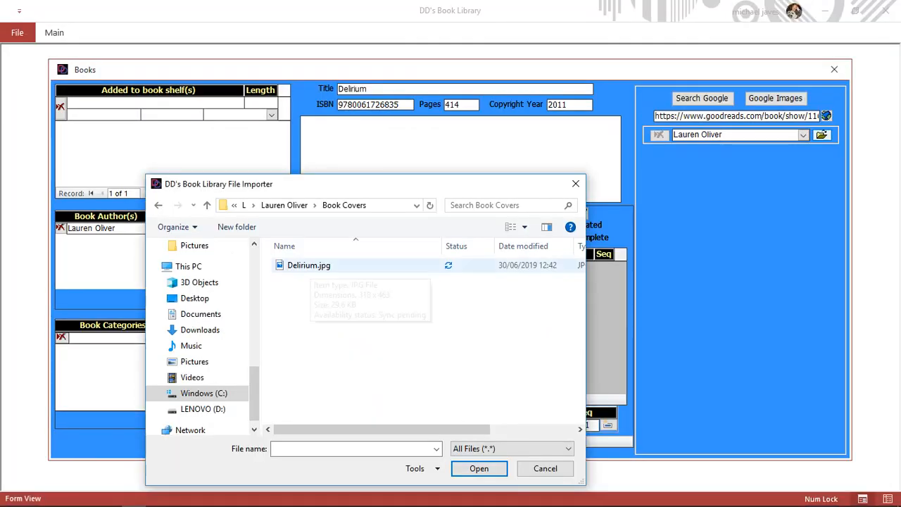
Import Delirium.jpg as the book's cover image and bring up the category list
click(479, 467)
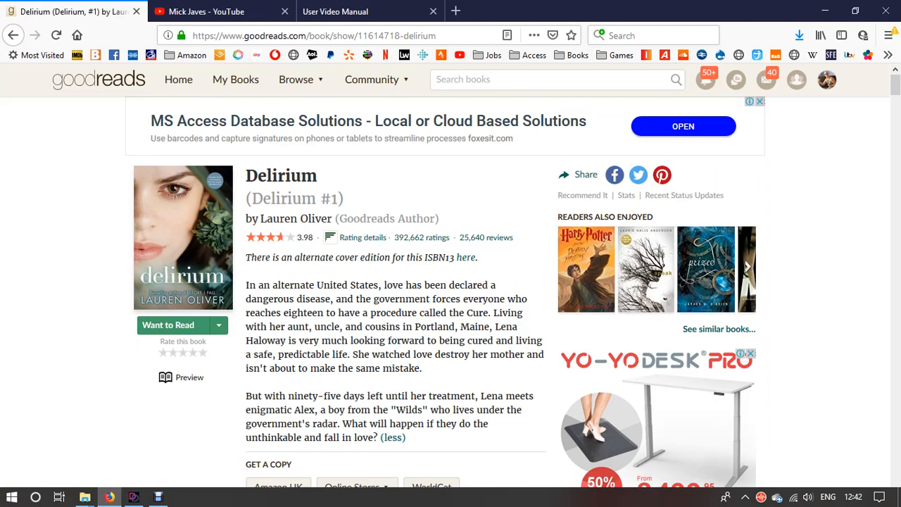
scroll(down, 3)
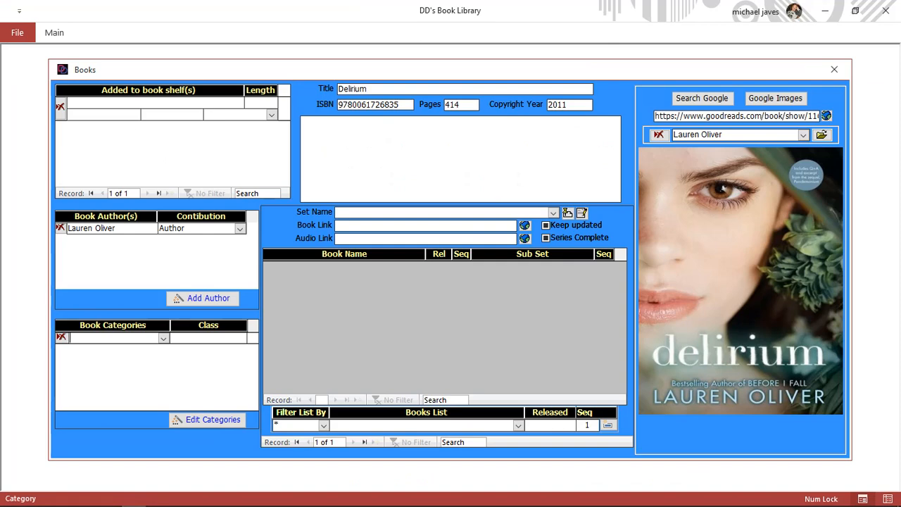
click(212, 420)
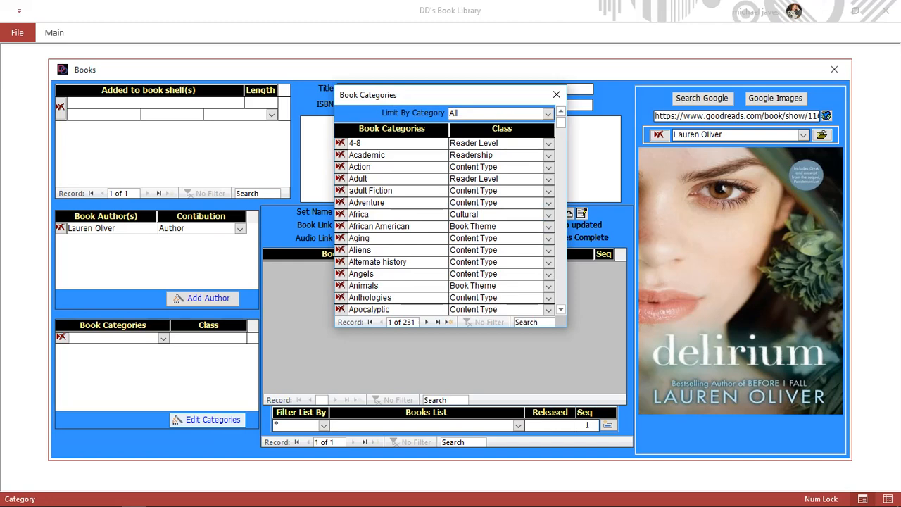
Enter Young Adult as the first category and choose Romance as the second
scroll(down, 3)
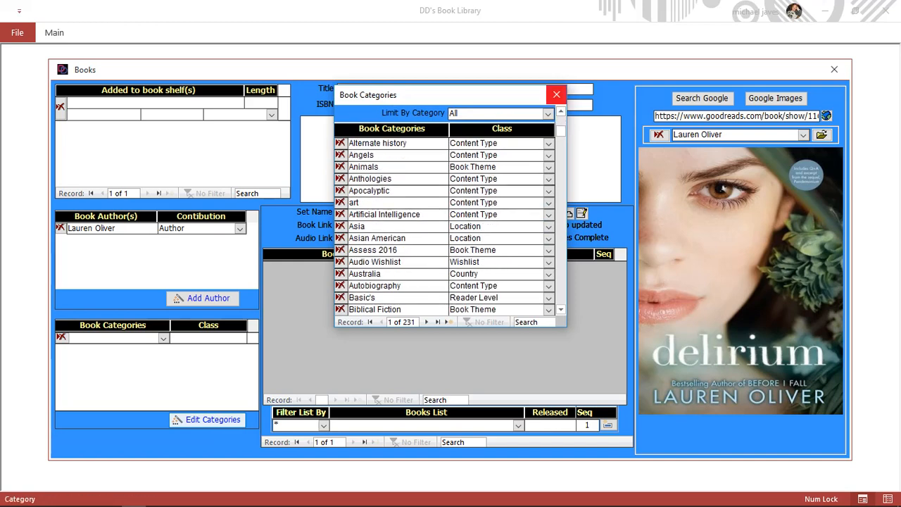
click(556, 93)
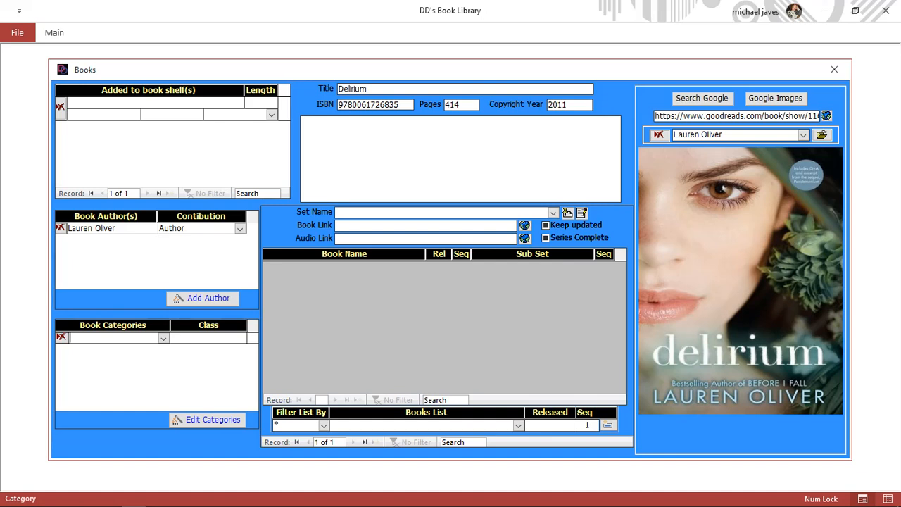
text(Young Adult)
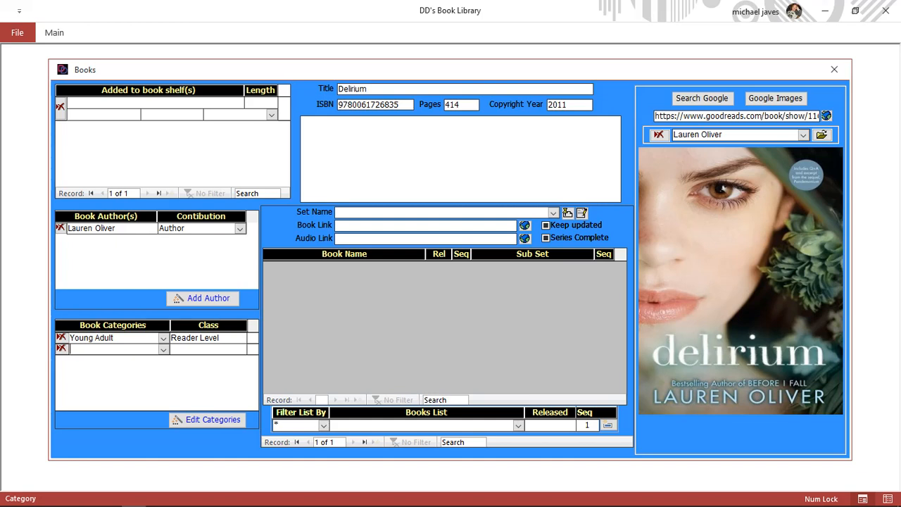
text(Roman)
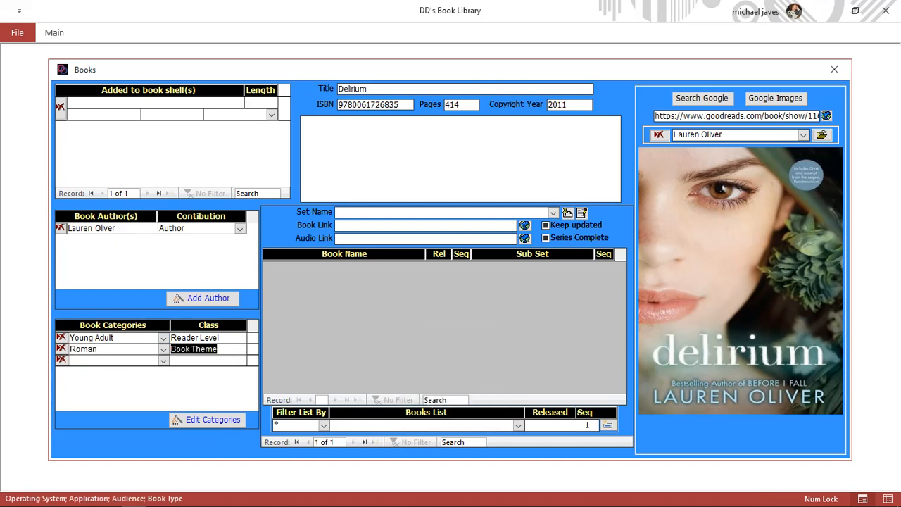
click(164, 349)
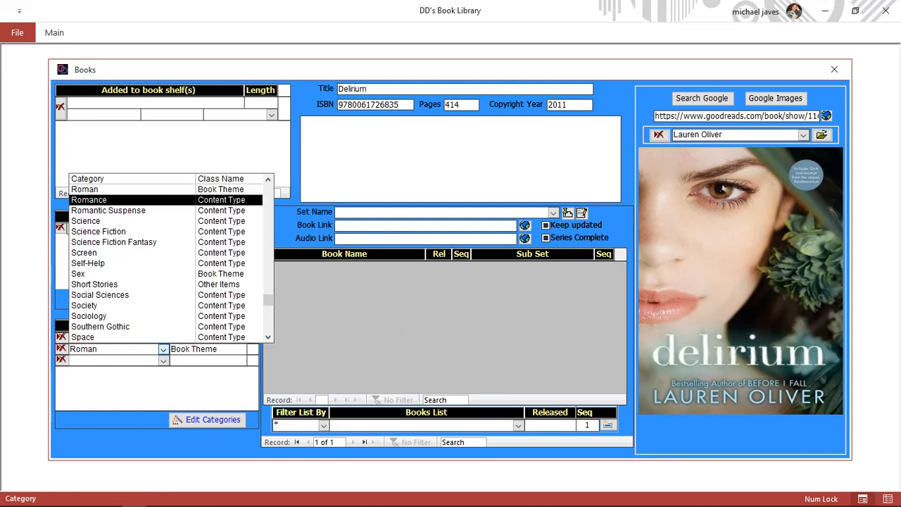
click(90, 200)
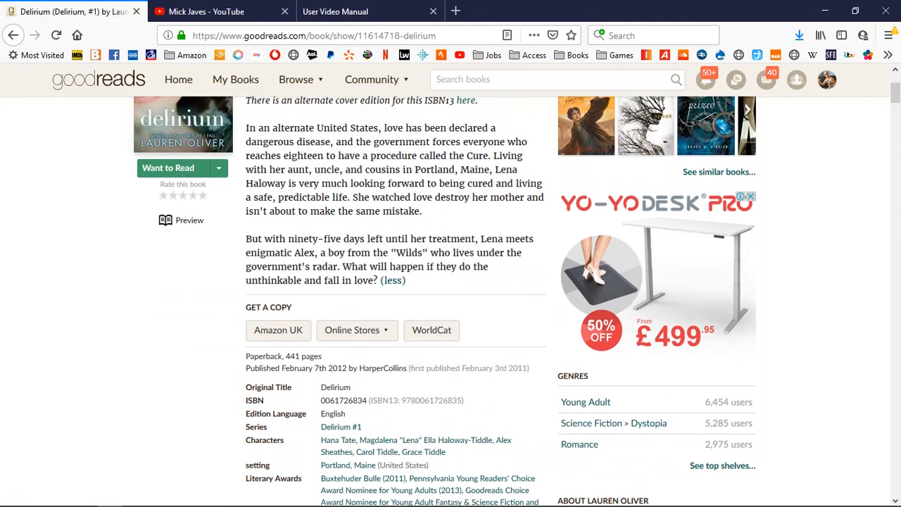
Select both Goodreads synopsis paragraphs and paste them into Delirium's description field
scroll(down, 3)
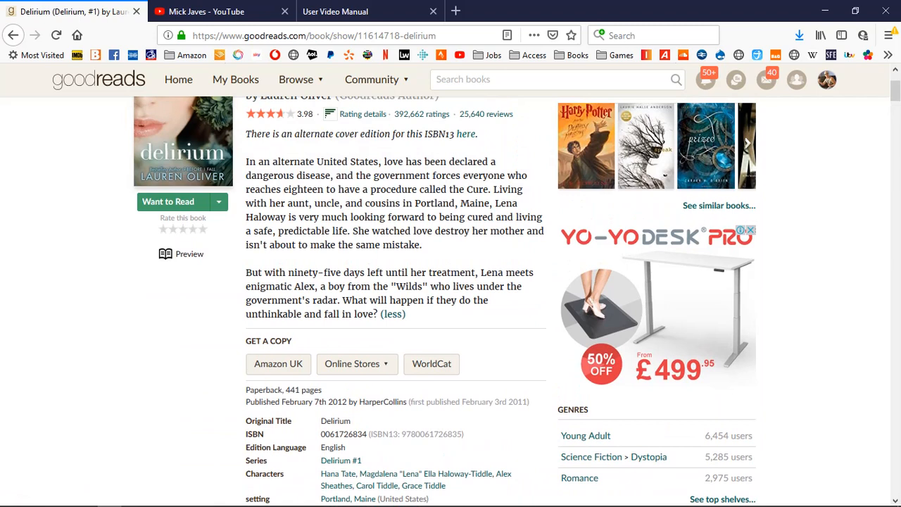
drag(245, 160, 355, 286)
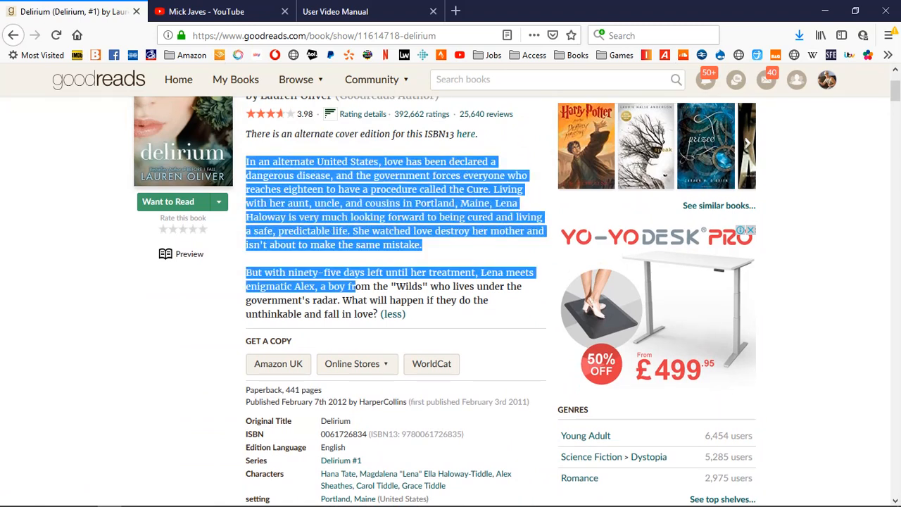
drag(353, 286, 378, 315)
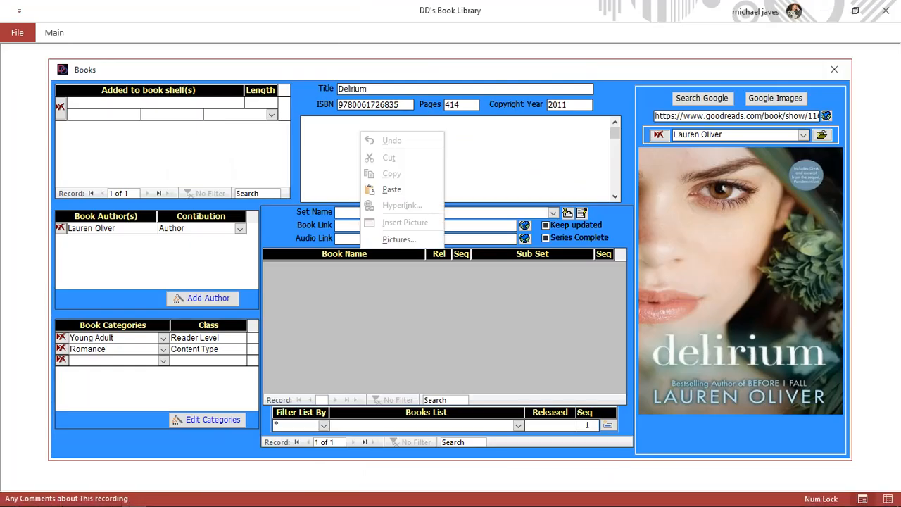
click(392, 189)
text(Delirium (2011))
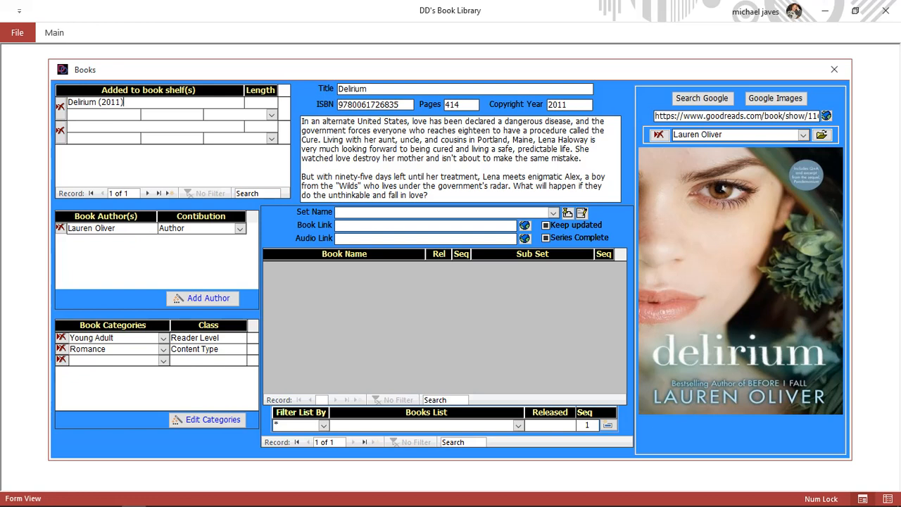
Set the shelf entry's purchase date to today (29/06/2019) and the price paid to £6.50
click(148, 114)
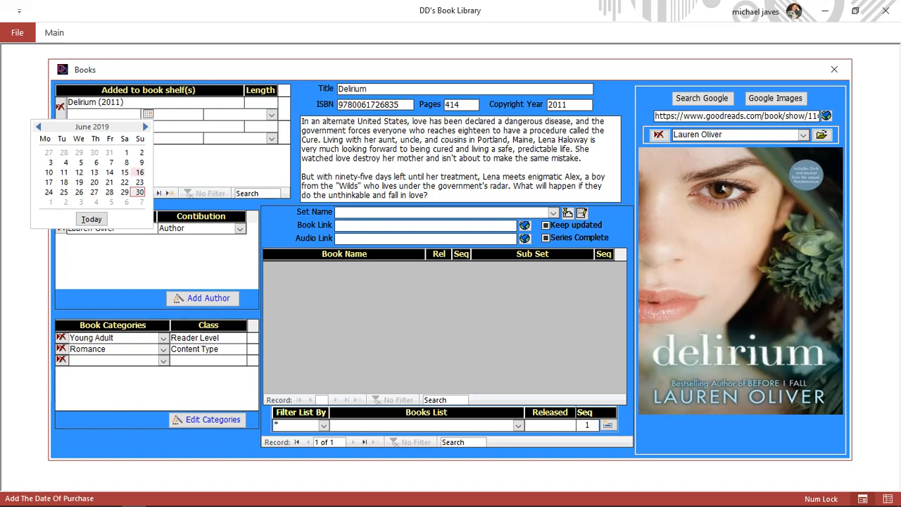
click(124, 191)
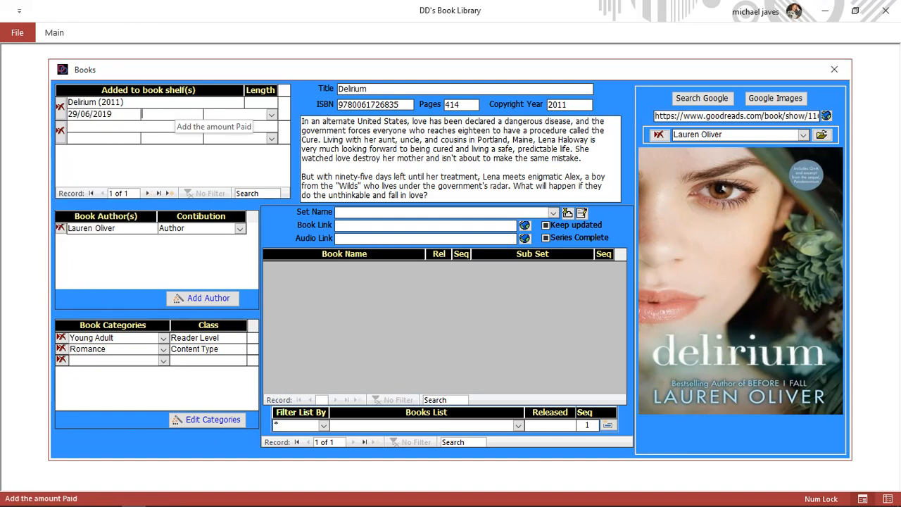
text(5)
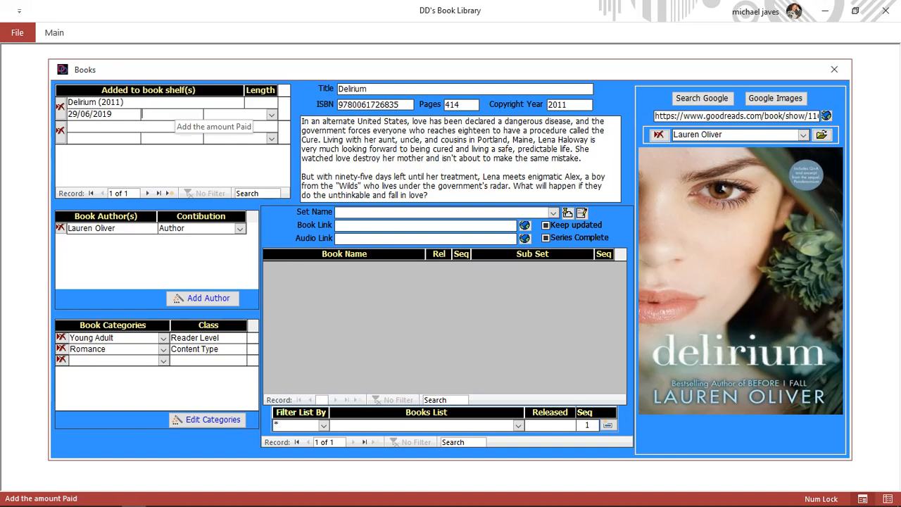
text(64)
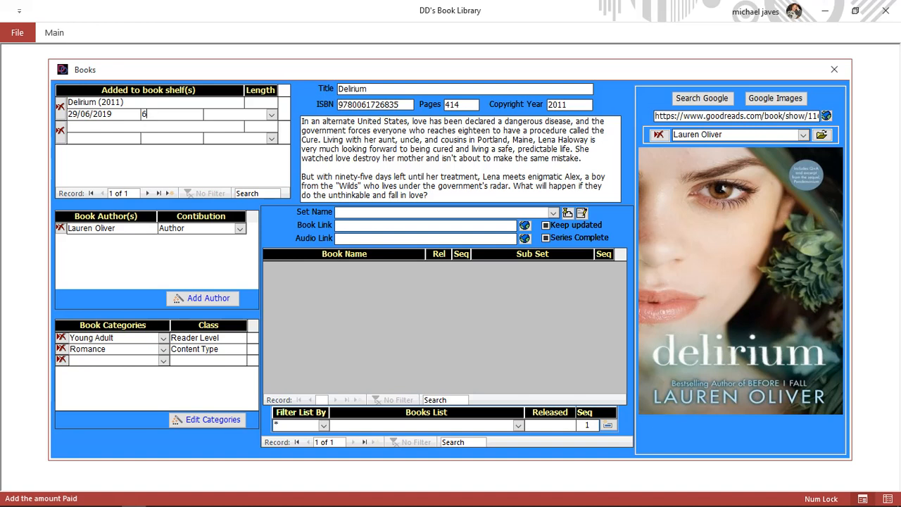
text(.)
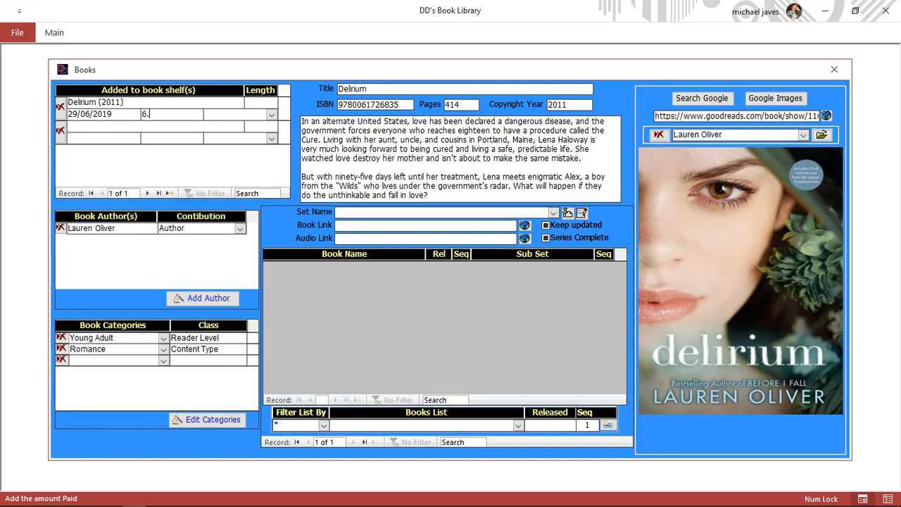
text(£6.50)
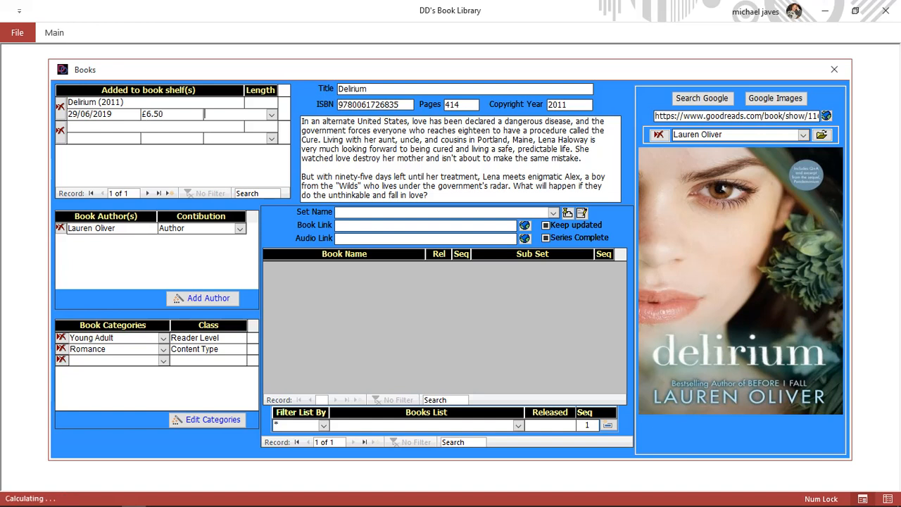
Set the shelf entry's book format to Kindle
click(270, 114)
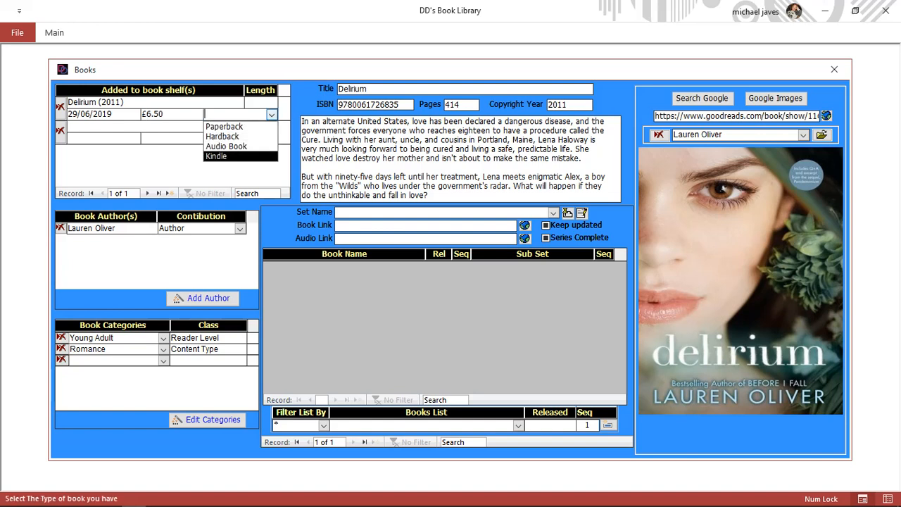
click(217, 155)
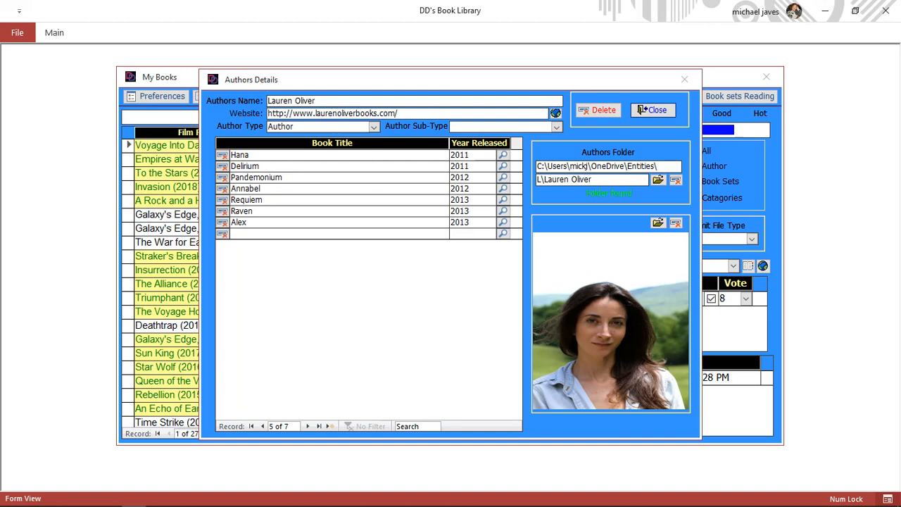
Confirm Delirium appears in Lauren Oliver's book list, then close back to the Books form
click(654, 109)
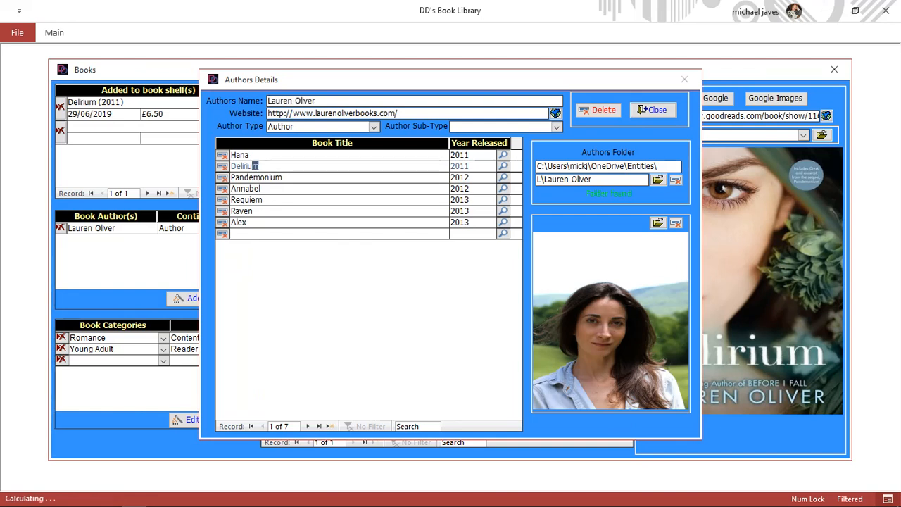
click(245, 167)
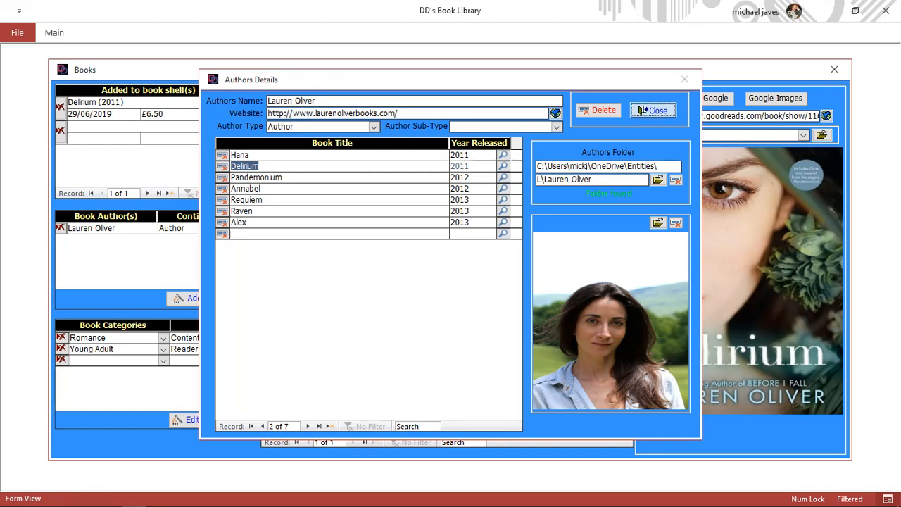
click(653, 110)
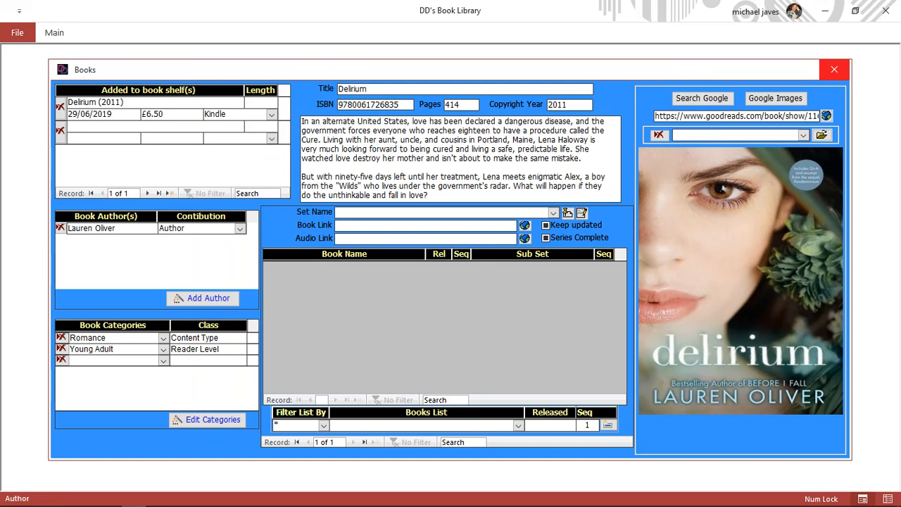